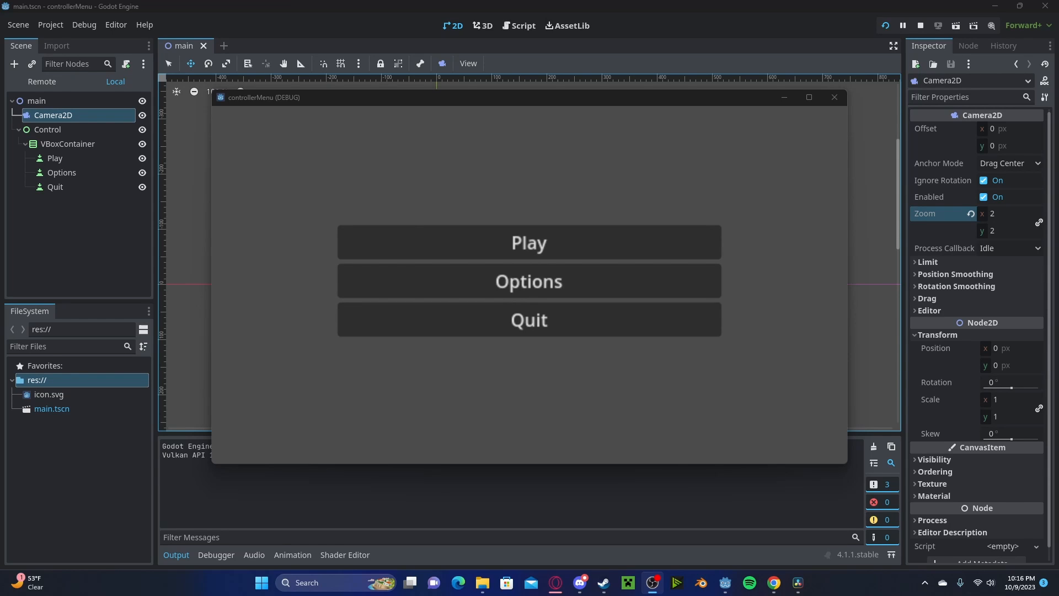
Close the running menu game window
click(919, 26)
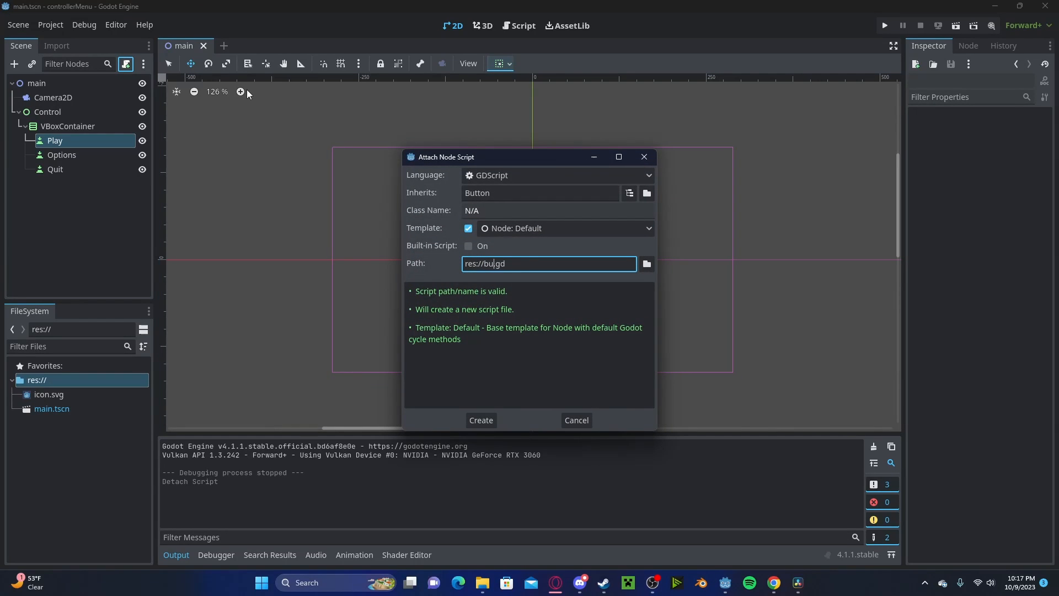
Create the button.gd script for the Play button
click(481, 420)
text(grab_focus())
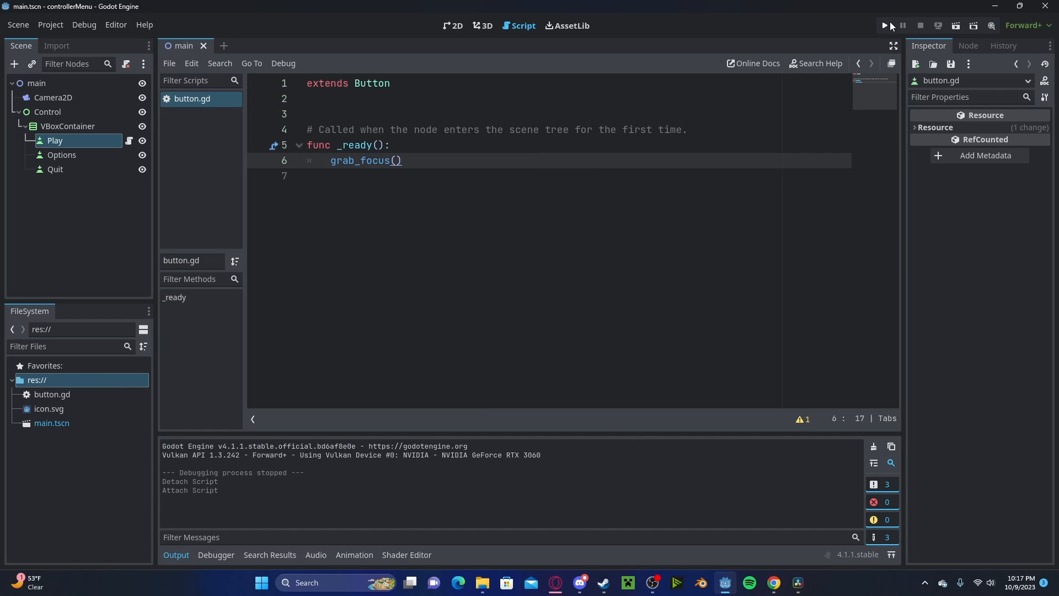
Run the project and press Down to move focus between menu buttons
click(883, 26)
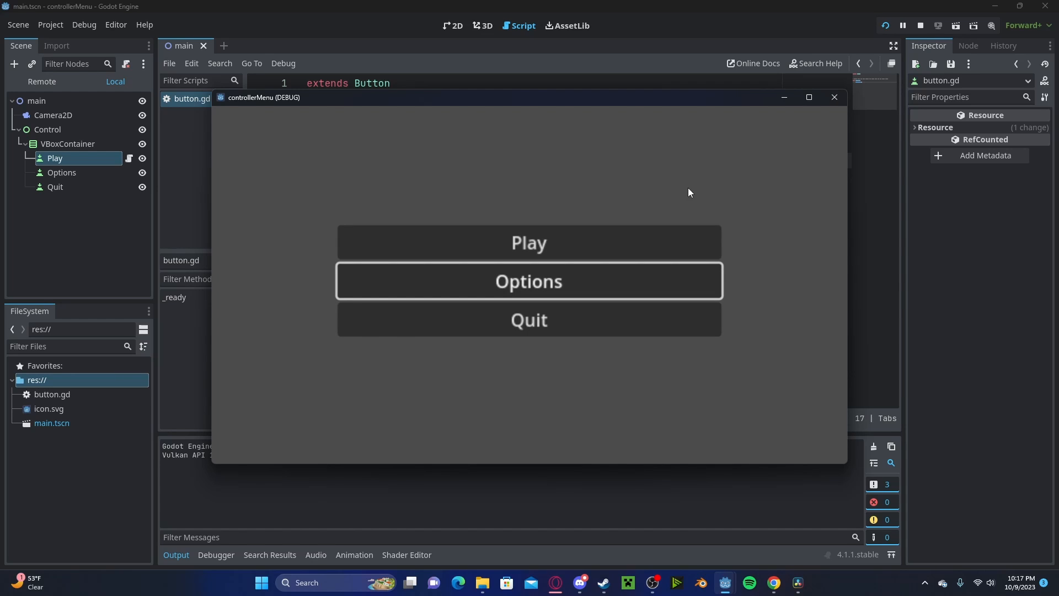
key(Down)
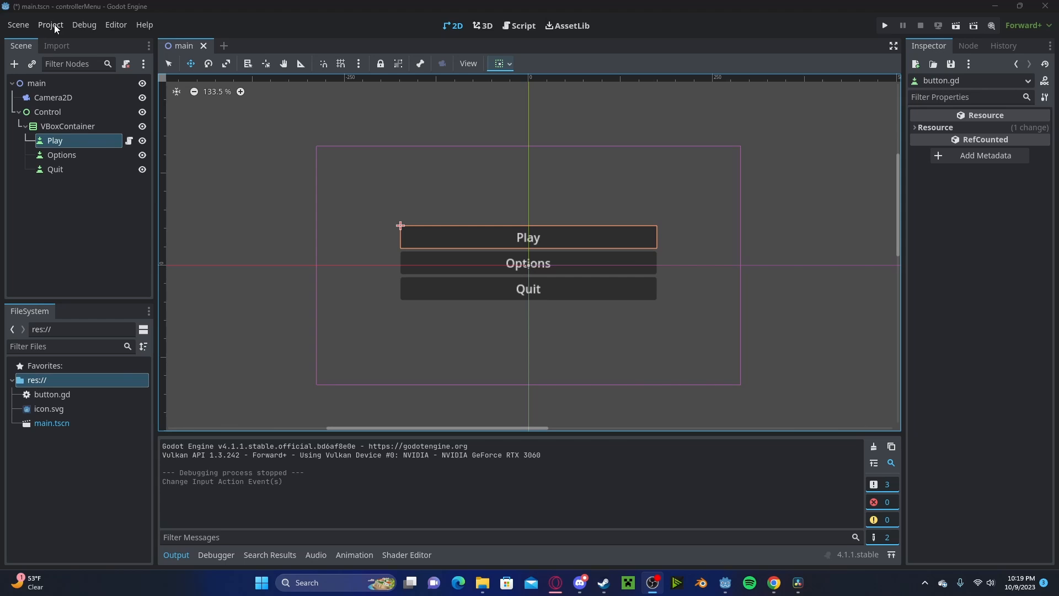
In the Input Map, show built-in actions and add a Left Stick Up event to ui_up
click(50, 25)
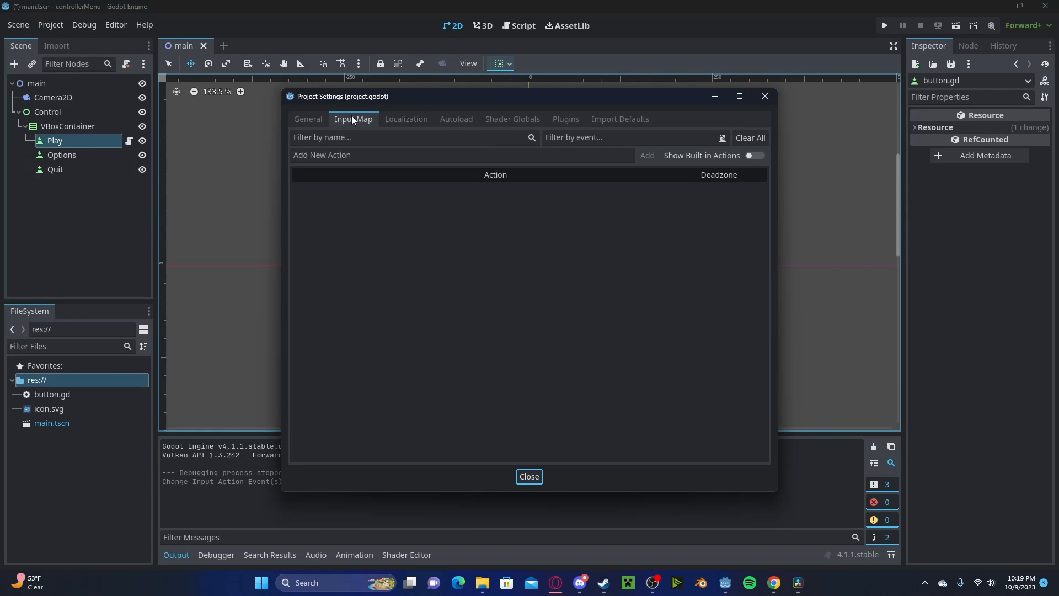
mouse_move(315, 246)
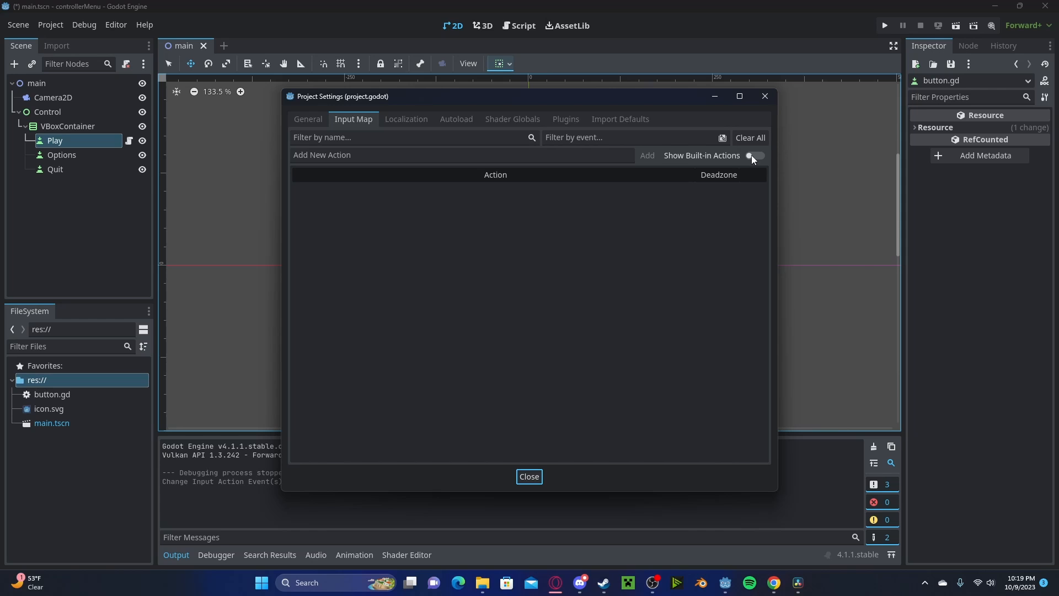
click(755, 156)
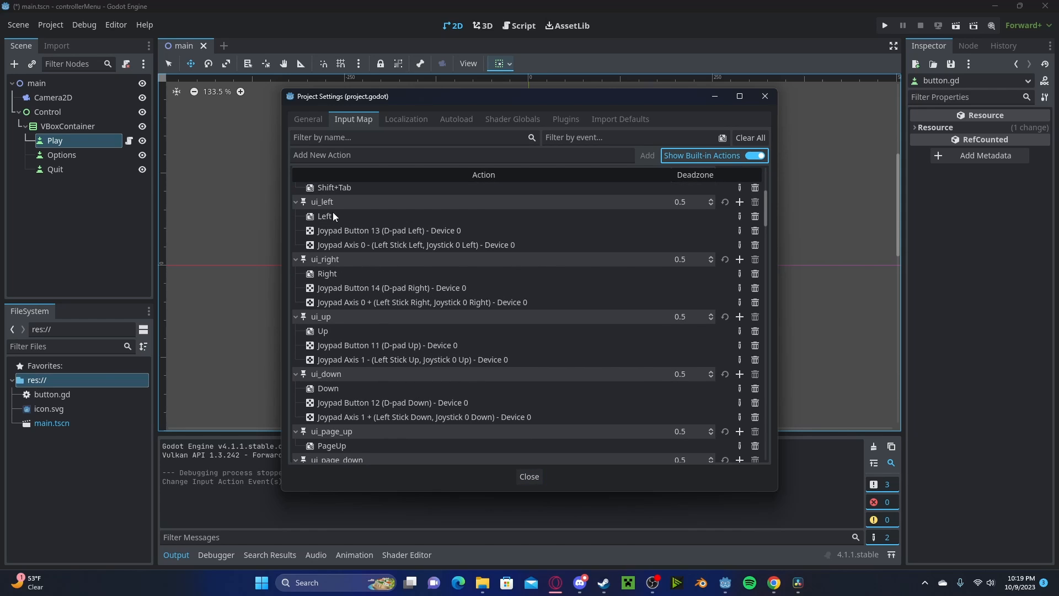
mouse_move(357, 375)
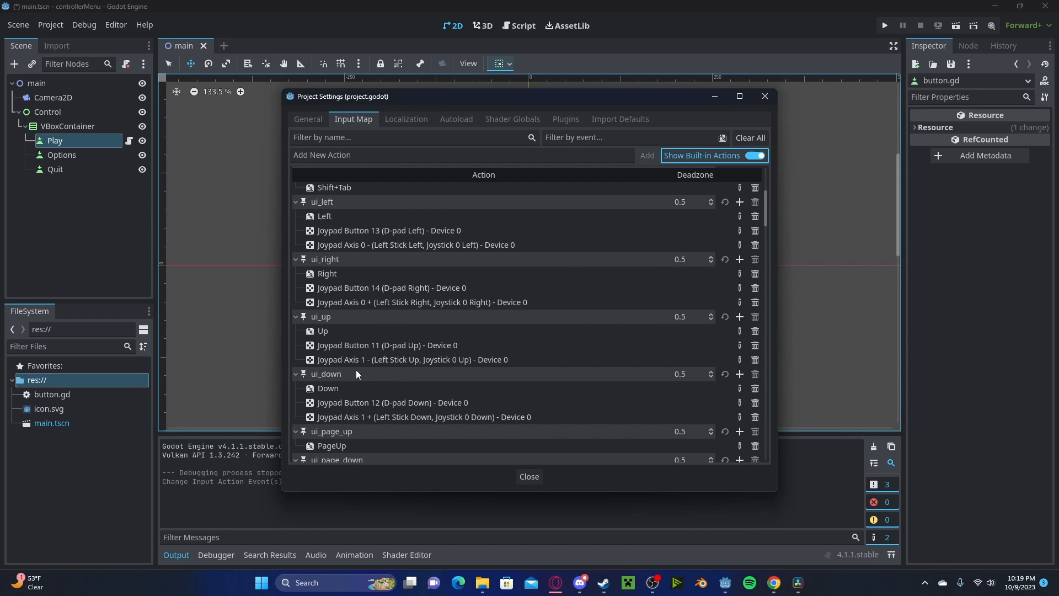
scroll(down, 3)
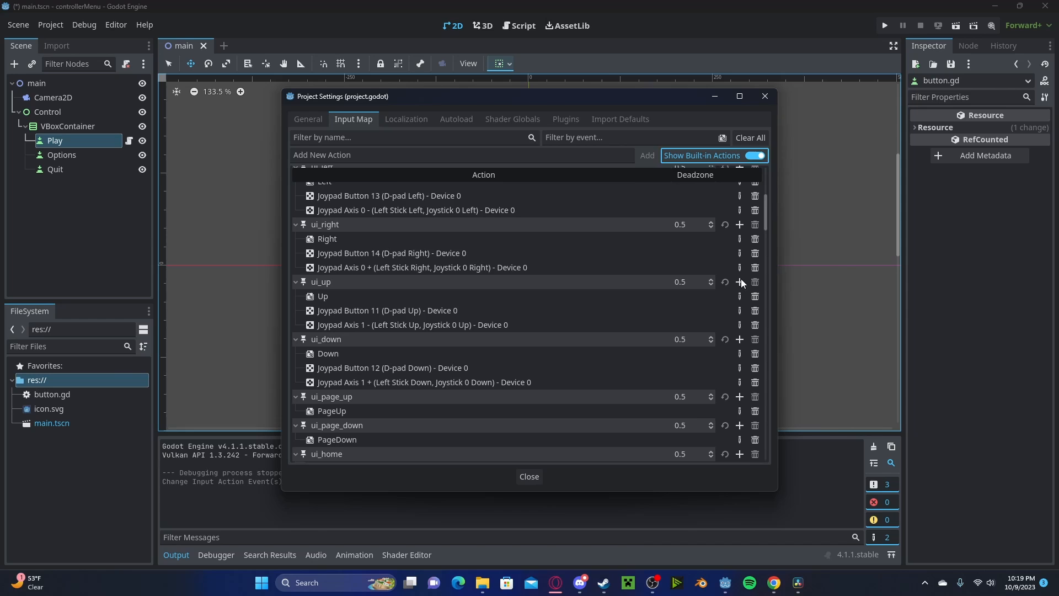
click(739, 282)
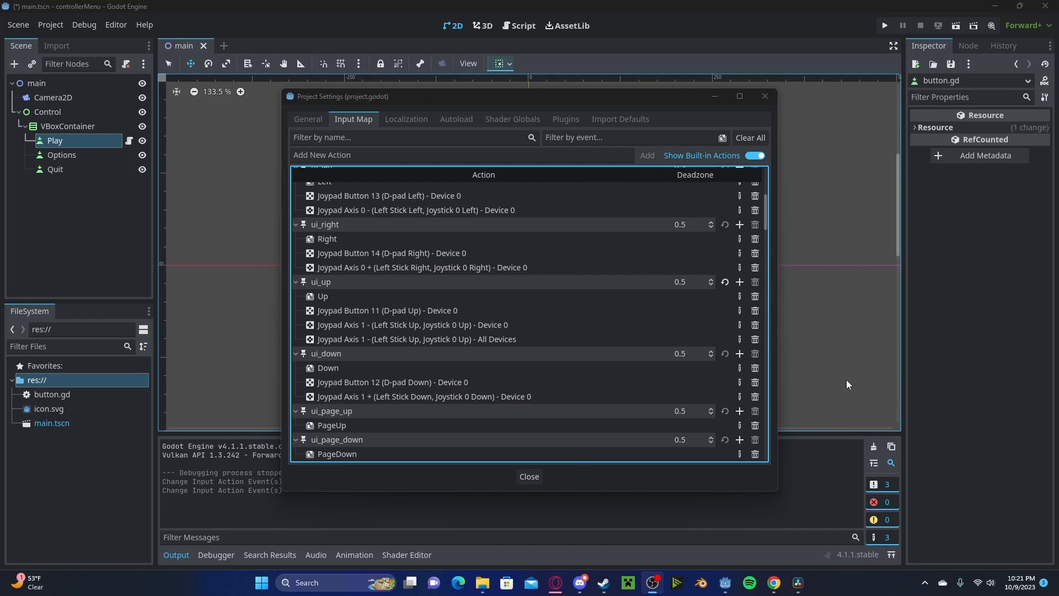
mouse_move(626, 324)
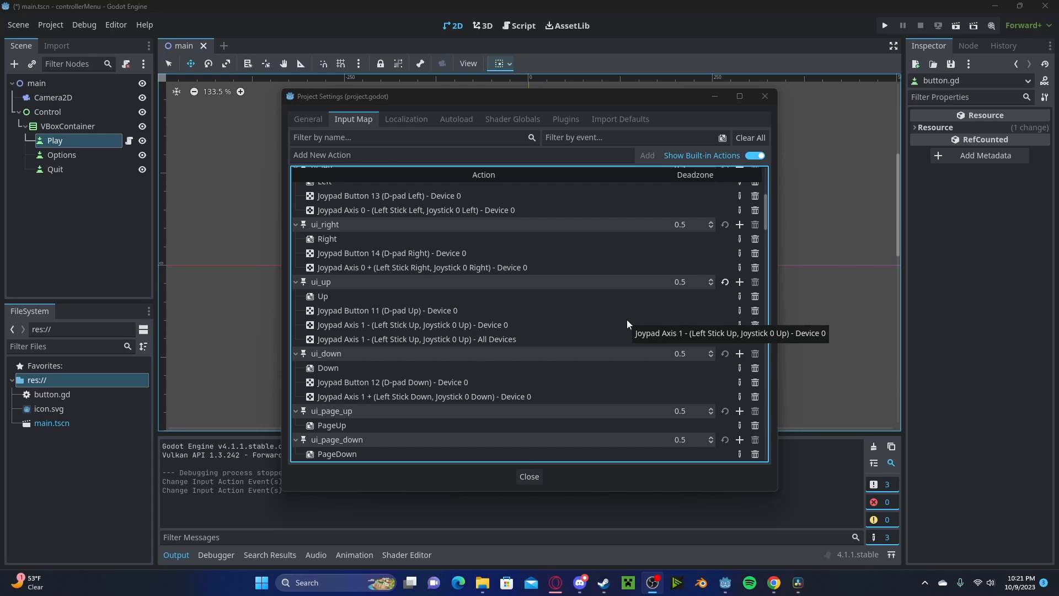
Add another input action event, then run the menu again and close it
click(740, 282)
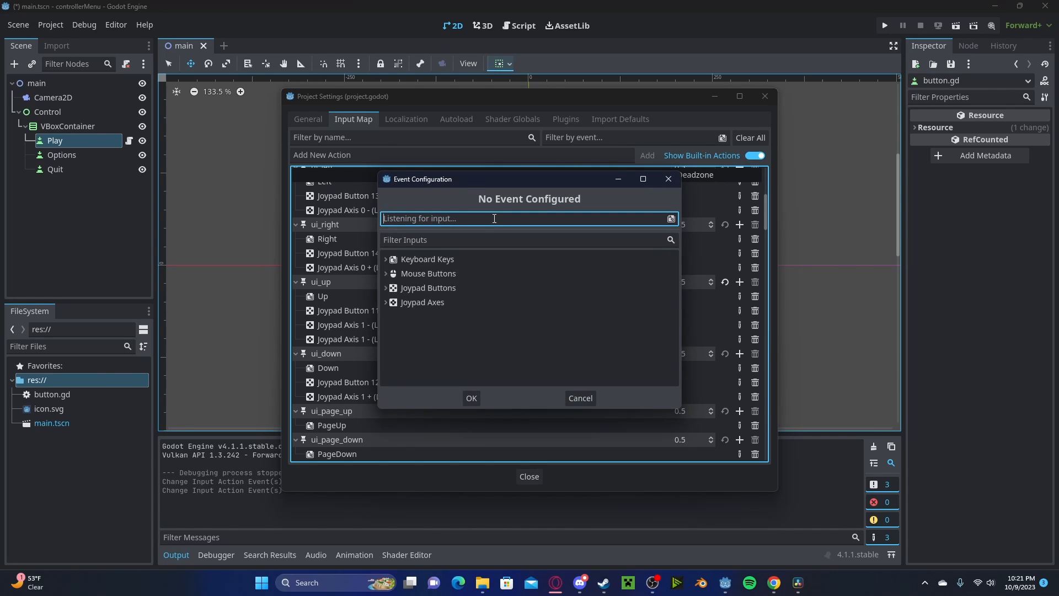
key(enter)
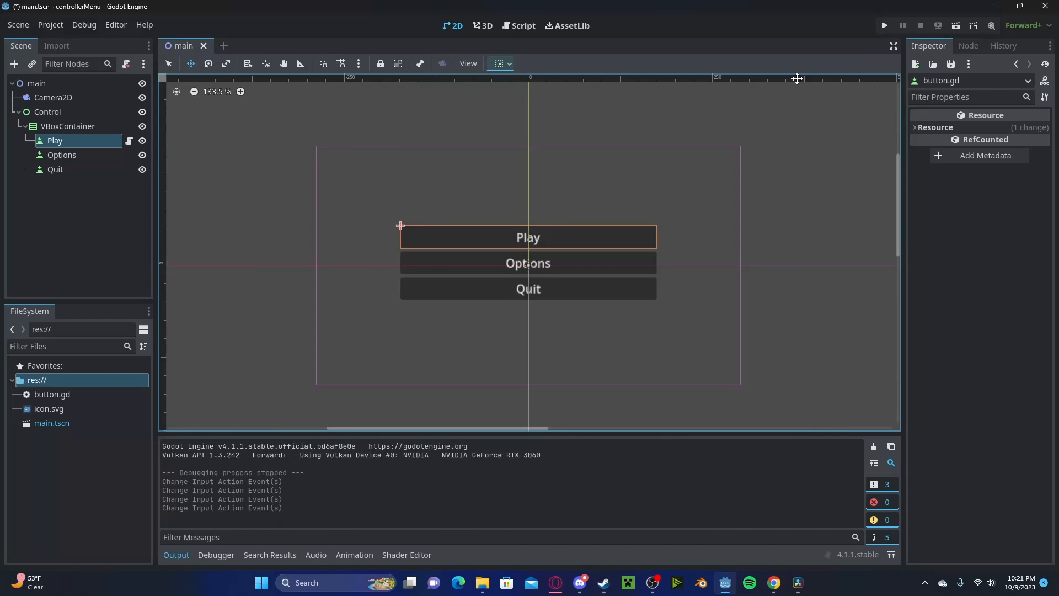
click(884, 26)
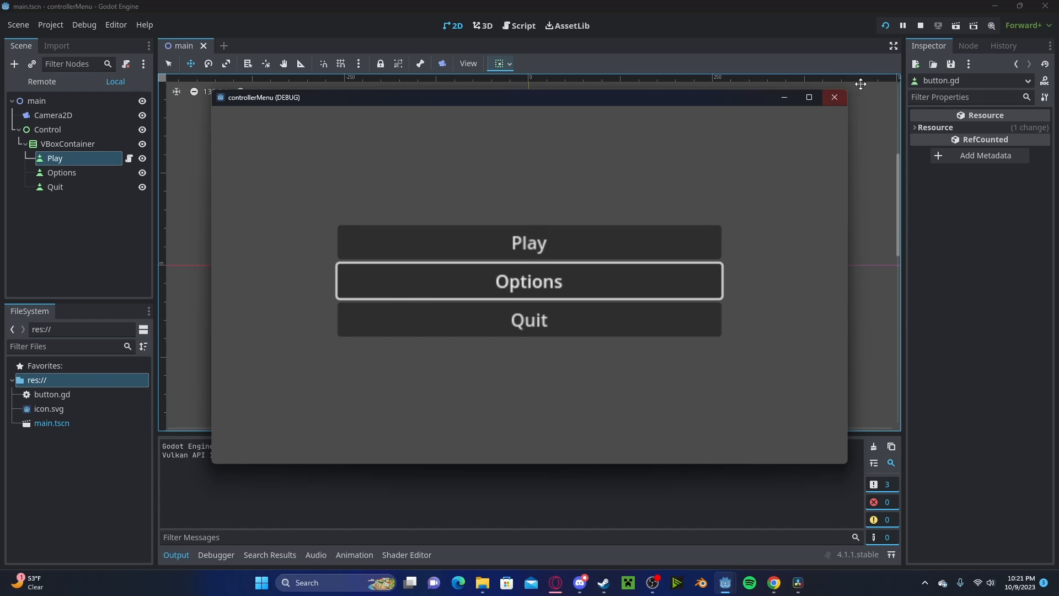
click(50, 25)
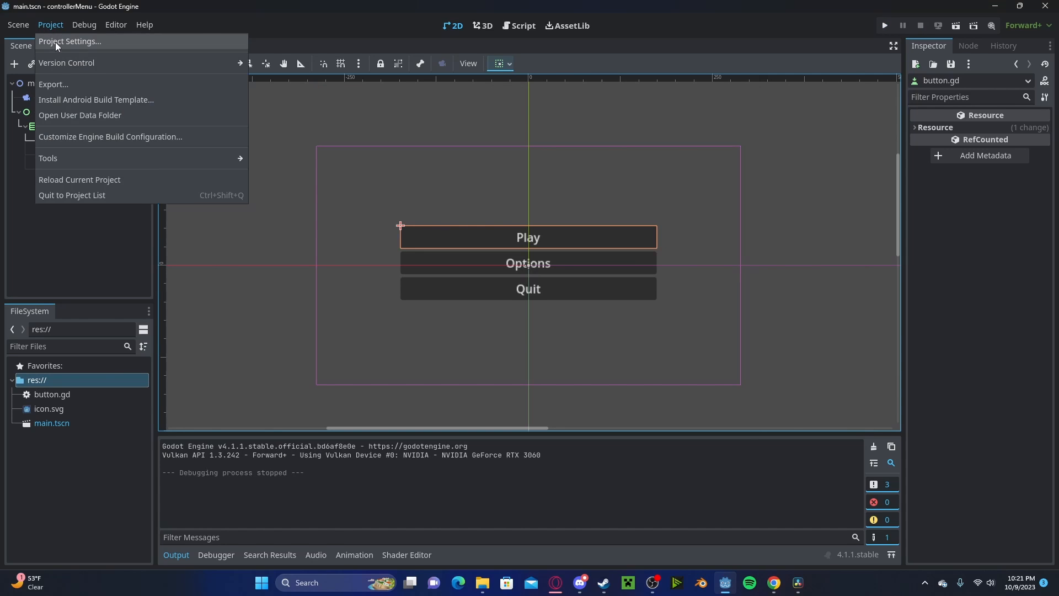
Add Joypad Button 0 for all devices to the ui_accept action
click(69, 42)
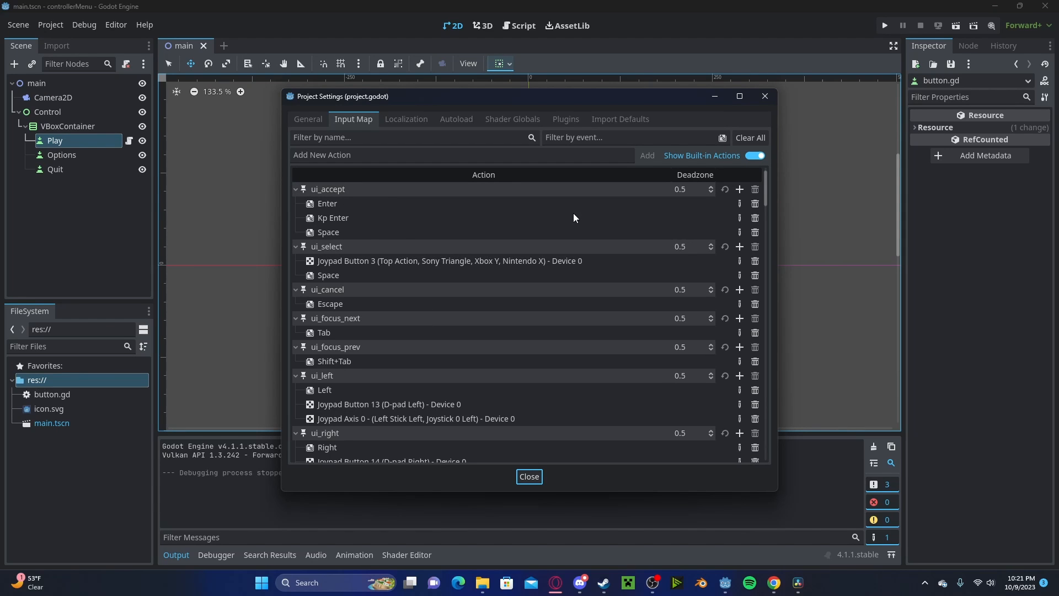
click(739, 189)
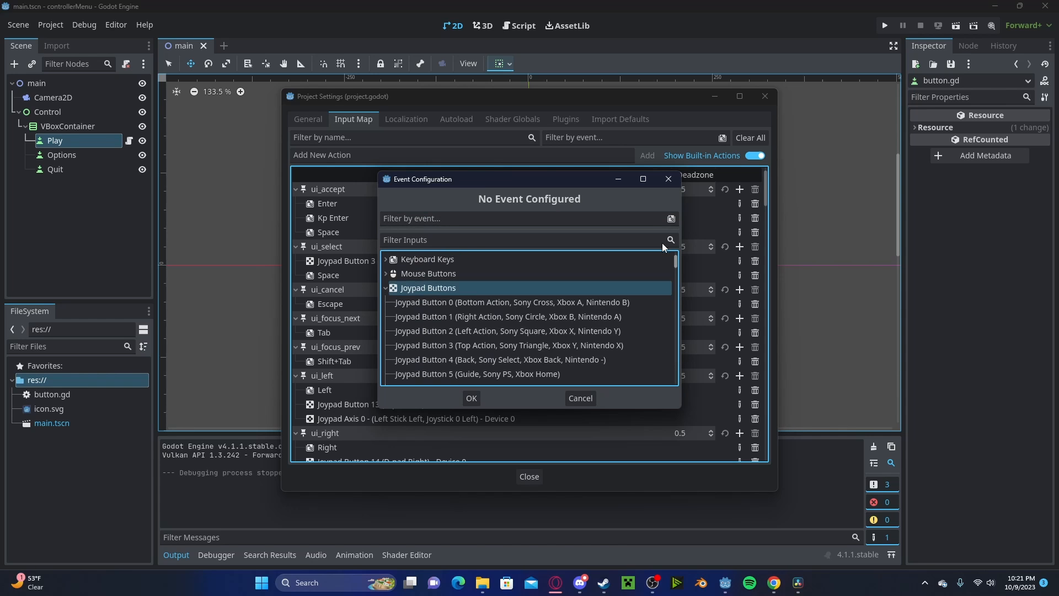
click(511, 303)
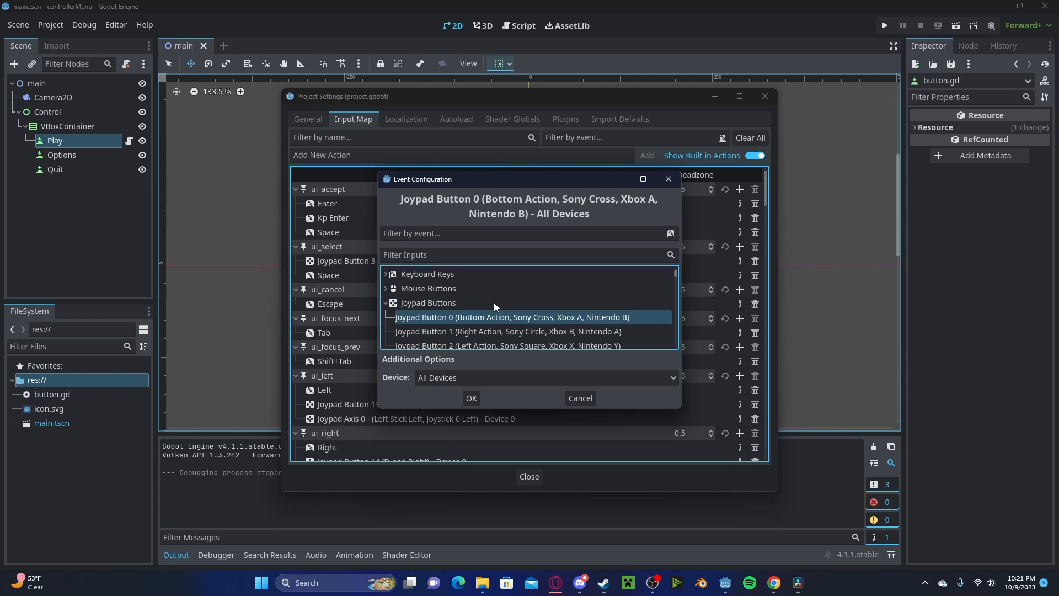
click(470, 398)
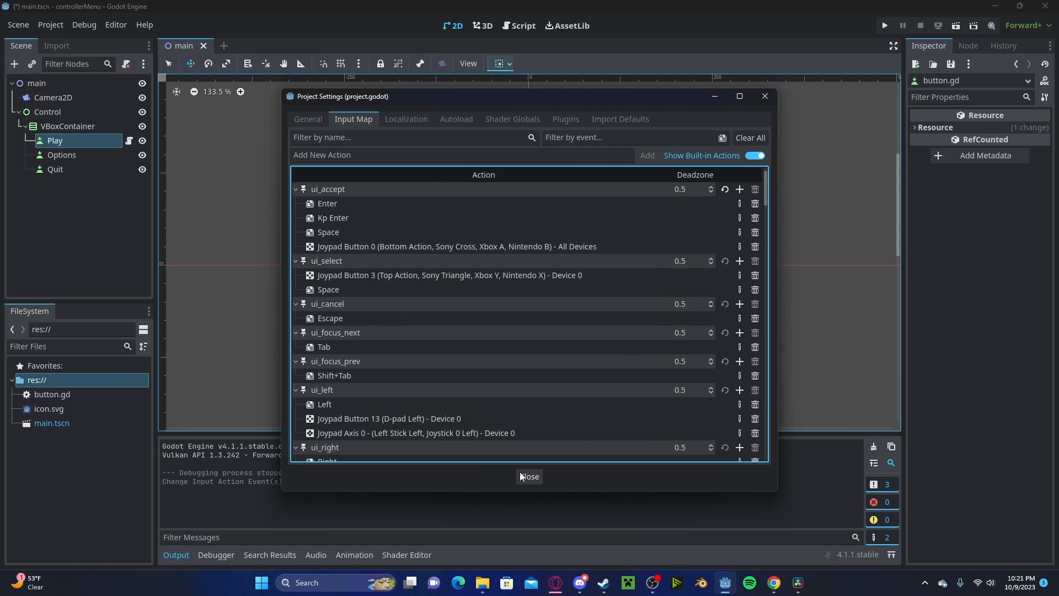